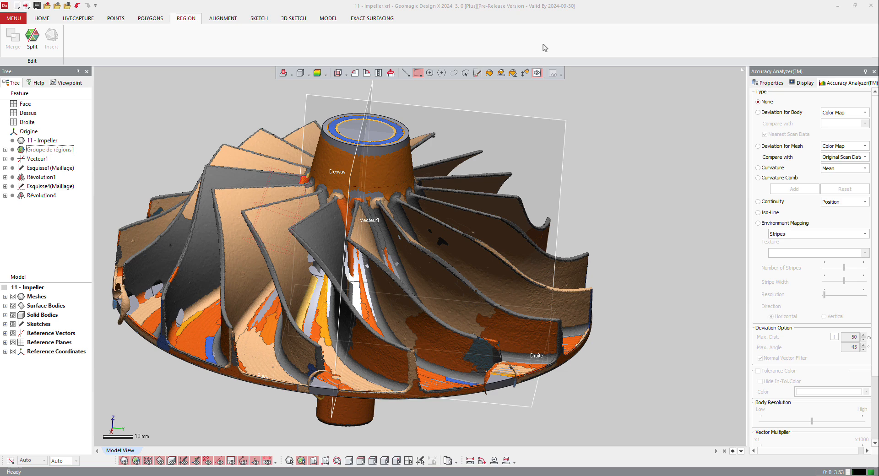
pyautogui.moveTo(454, 3)
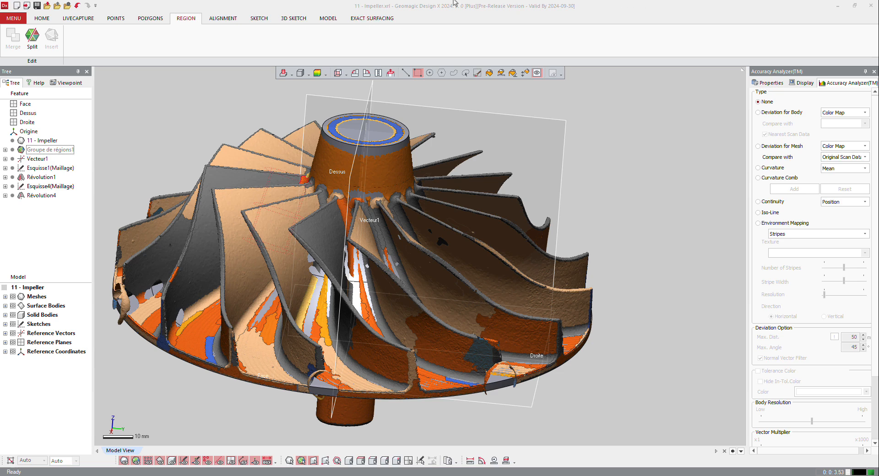
# Step: Switch the ribbon to the Model tab to expose solid and surface modelling tools
pyautogui.click(328, 19)
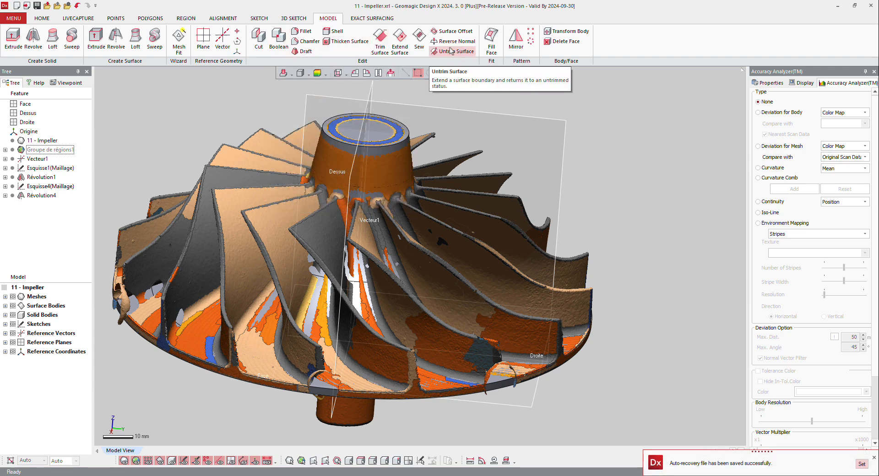
# Step: Fit Mesh Fit1 to one blade region, reaching the iso-line stage with the deviation map shown
pyautogui.click(179, 40)
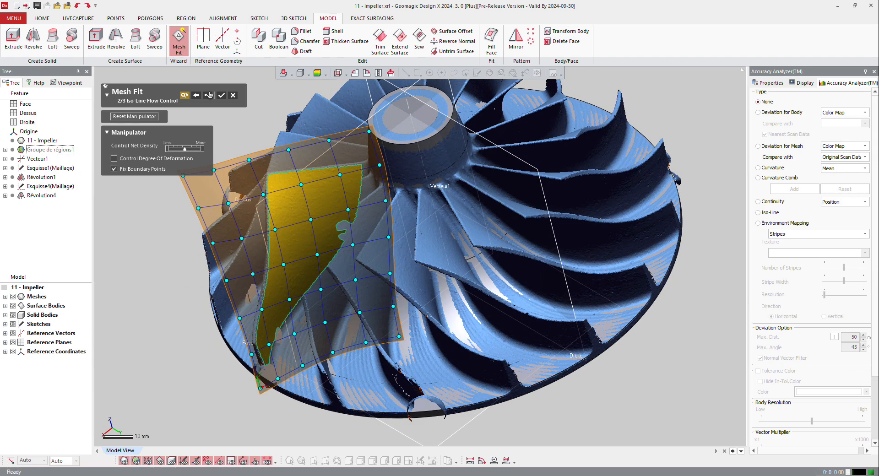
pyautogui.click(208, 95)
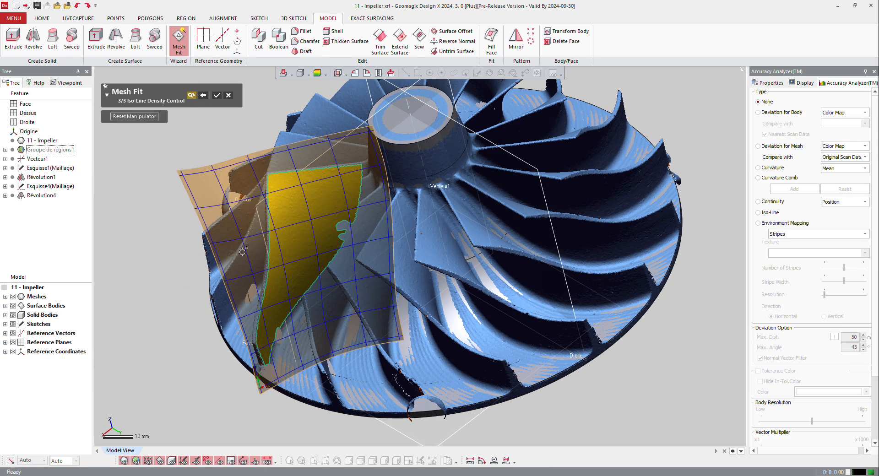
pyautogui.click(758, 111)
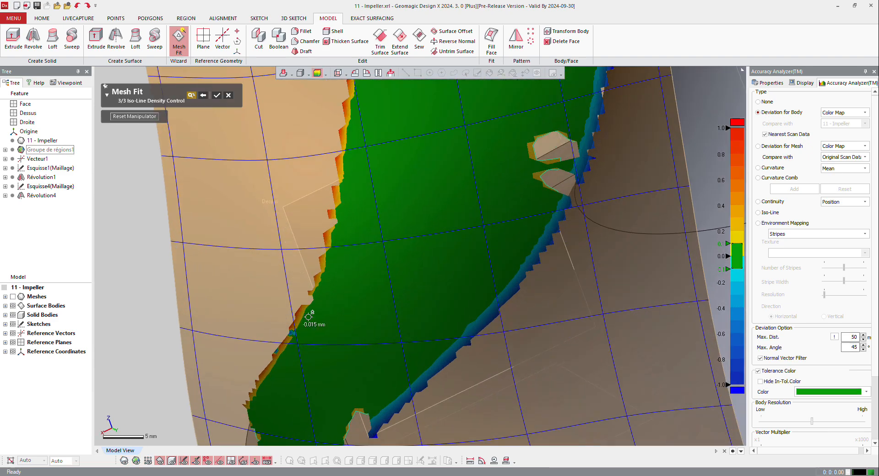
pyautogui.moveTo(346, 277)
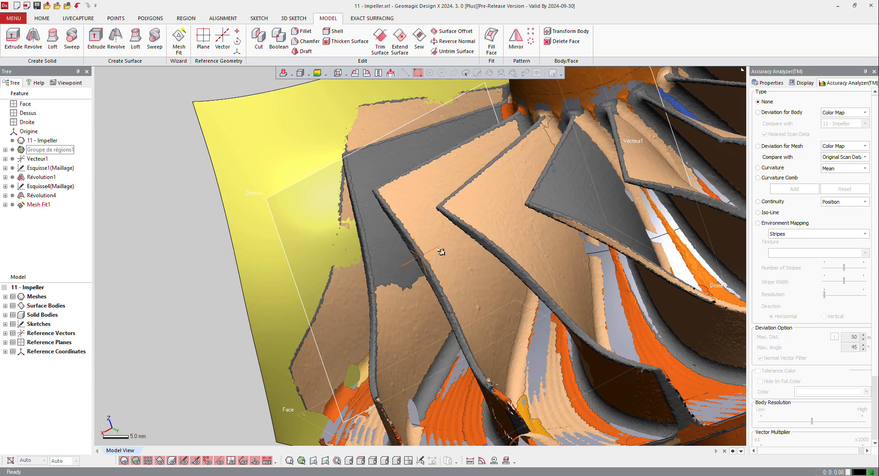
# Step: Fit Mesh Fit2 to the next blade face region through control-net and iso-line stages, checking deviation
pyautogui.moveTo(440, 253); pyautogui.dragTo(324, 274)
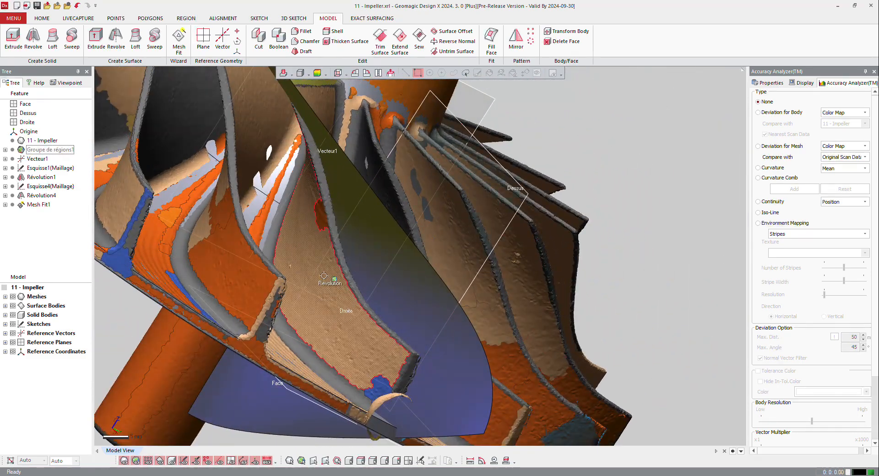
pyautogui.click(203, 38)
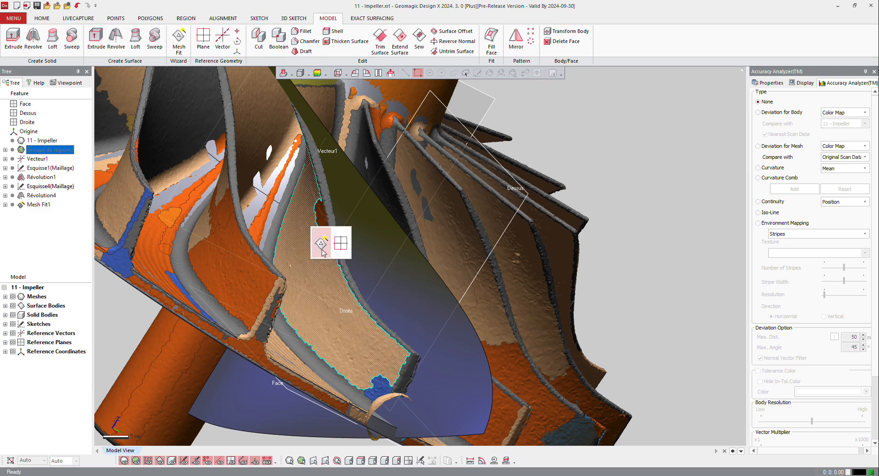
pyautogui.click(179, 38)
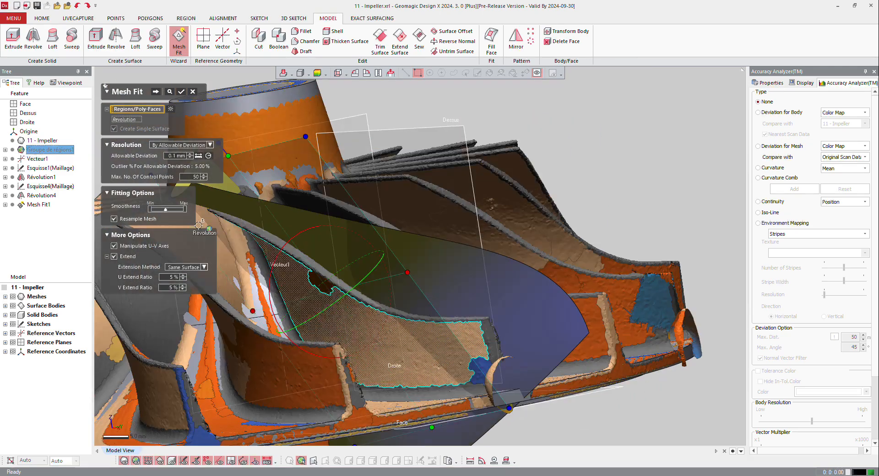
pyautogui.click(155, 91)
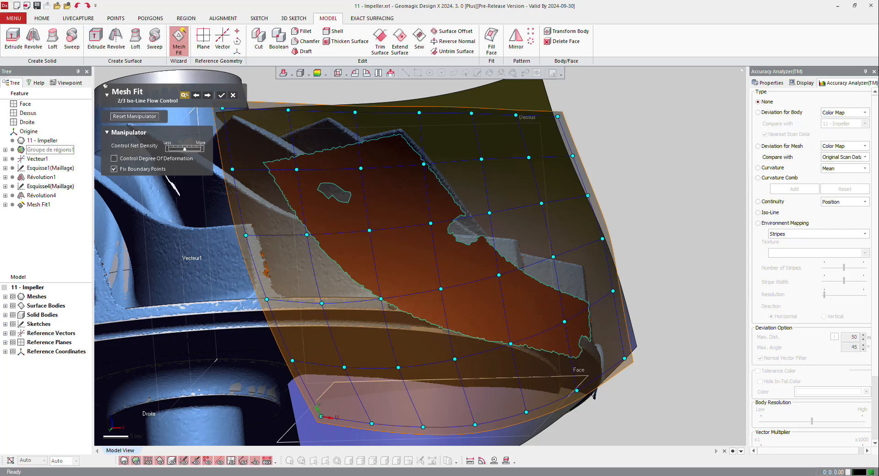
pyautogui.click(758, 112)
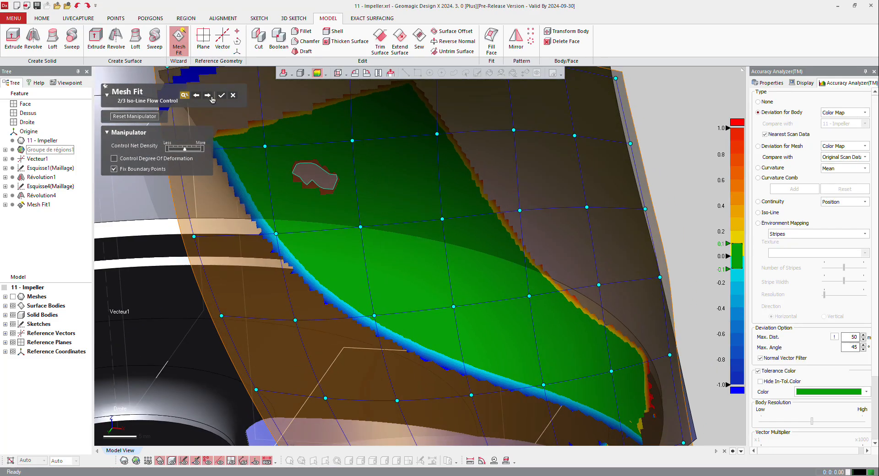
pyautogui.click(207, 95)
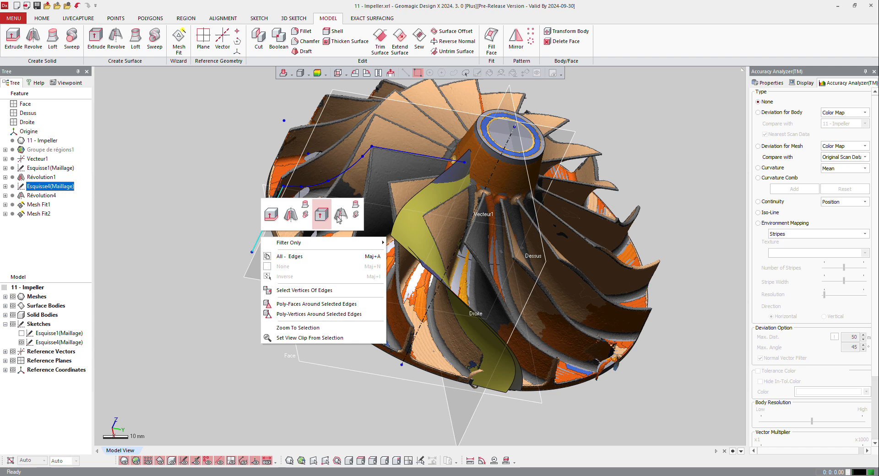
# Step: Revolve sketch Esquisse4 one direction through 360° into the surface Revolve1
pyautogui.click(116, 38)
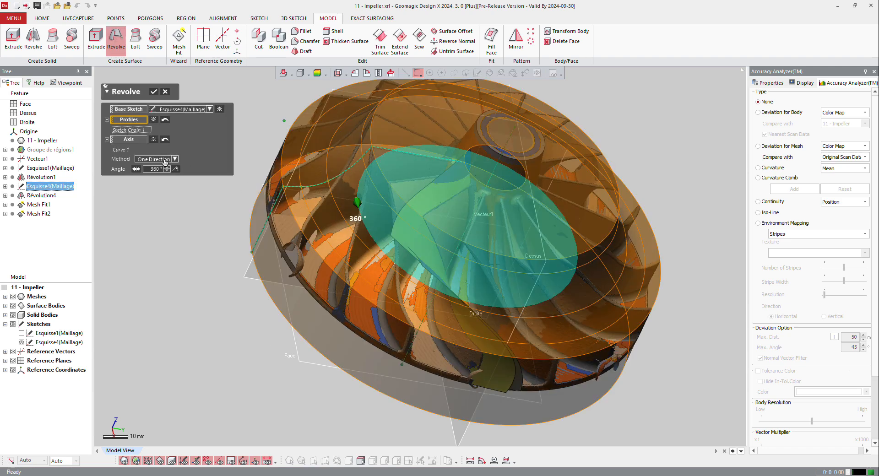
pyautogui.click(156, 169)
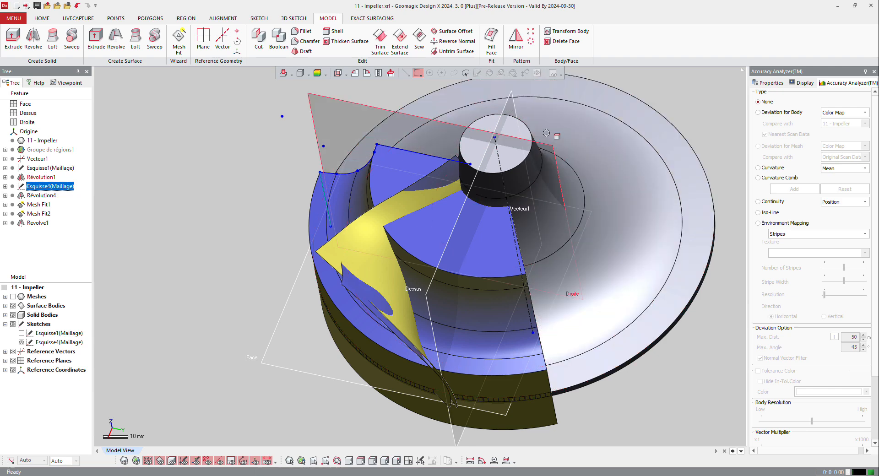
# Step: Offset the Révolution1 faces by 0 mm as Surface Offset1 and toggle surface-body visibility
pyautogui.click(495, 163)
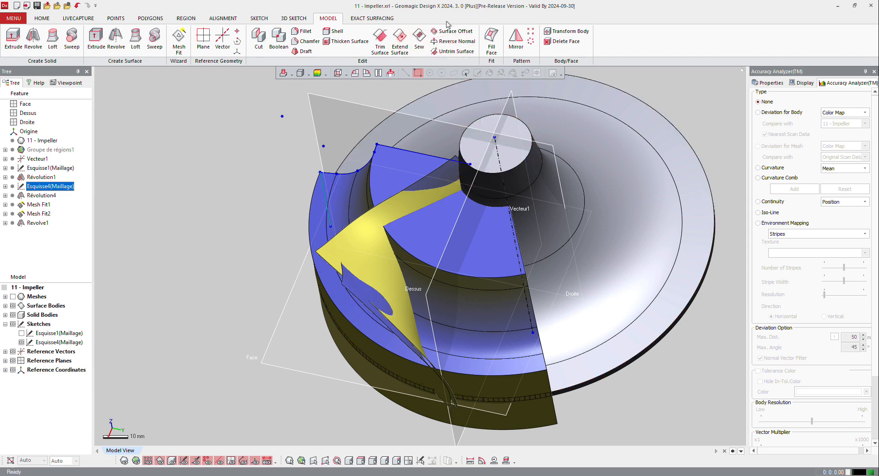
pyautogui.click(452, 31)
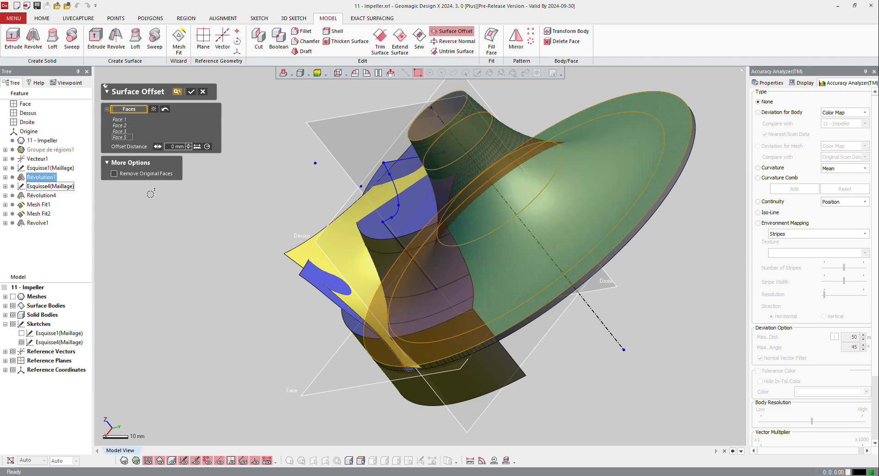
pyautogui.click(191, 92)
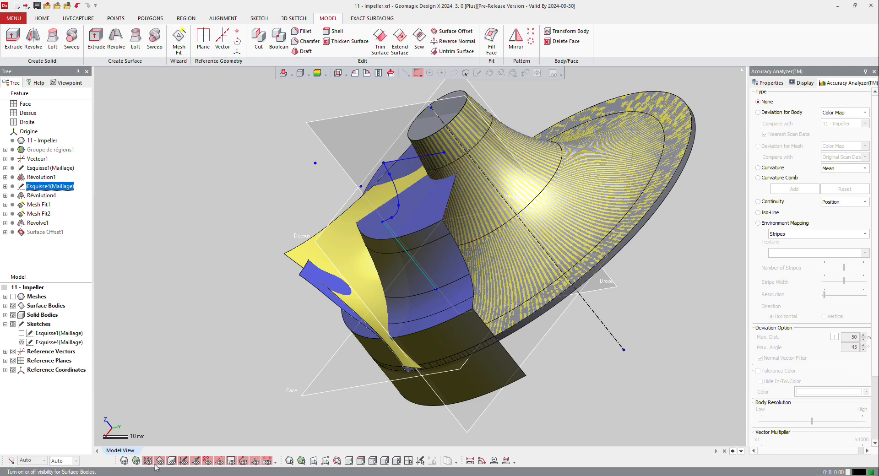
pyautogui.click(159, 461)
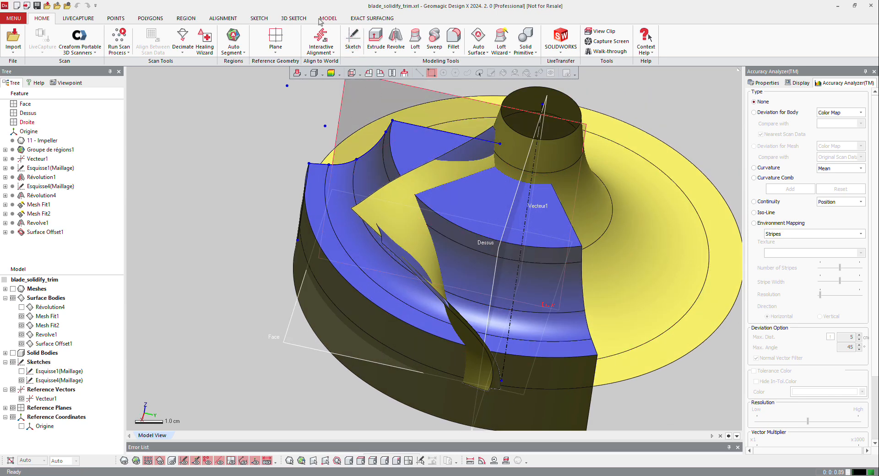
# Step: Trim the blade surfaces against Surface Offset1, keeping the remaining body as Trim Surface2
pyautogui.click(327, 18)
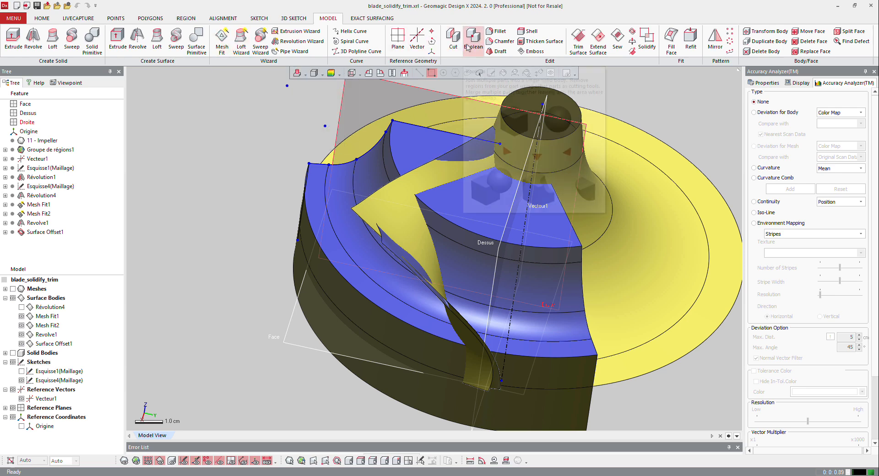
pyautogui.click(578, 37)
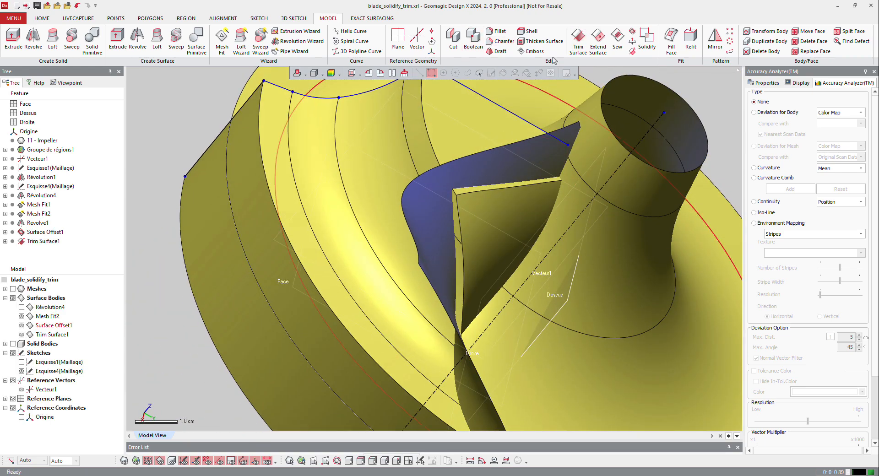
pyautogui.click(577, 39)
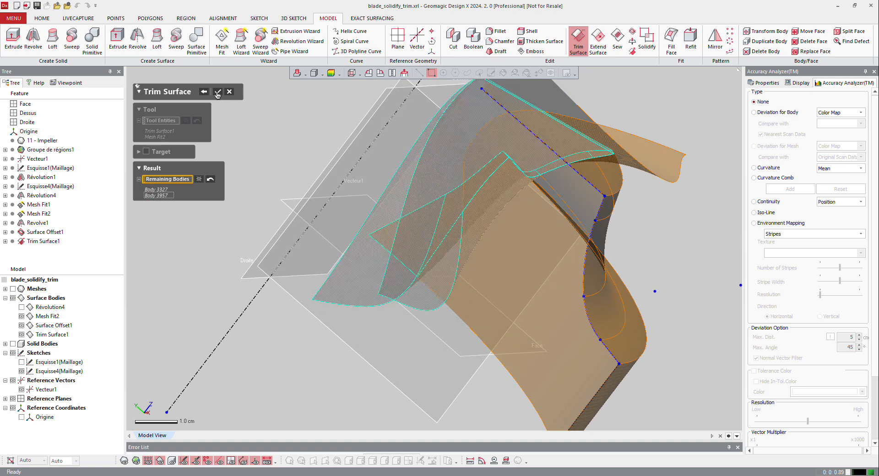
pyautogui.click(218, 92)
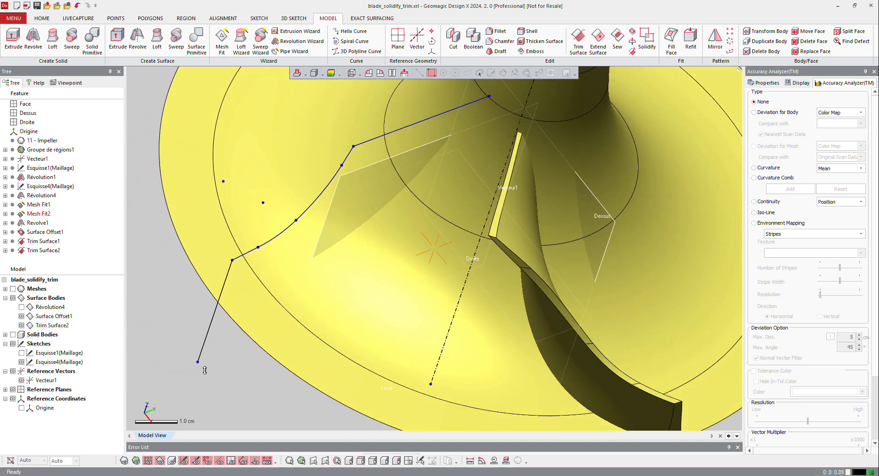
# Step: Trim again using Trim Surface2 as the cutting tool, producing Trim Surface3
pyautogui.click(577, 42)
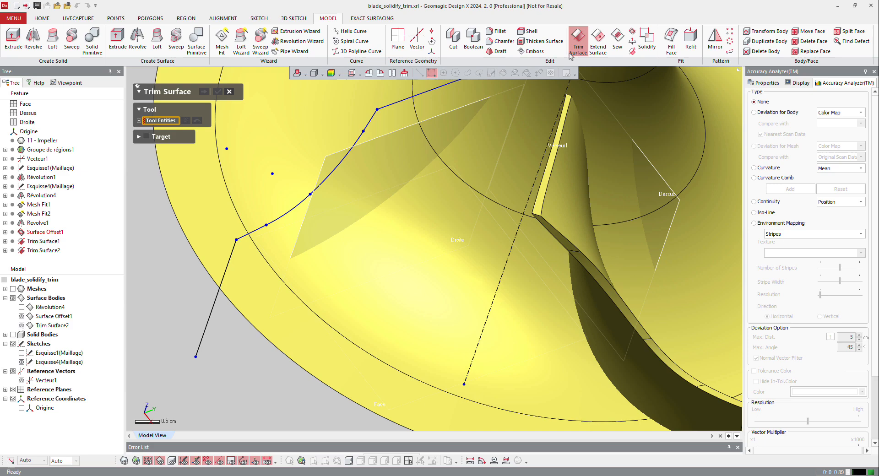
pyautogui.click(45, 316)
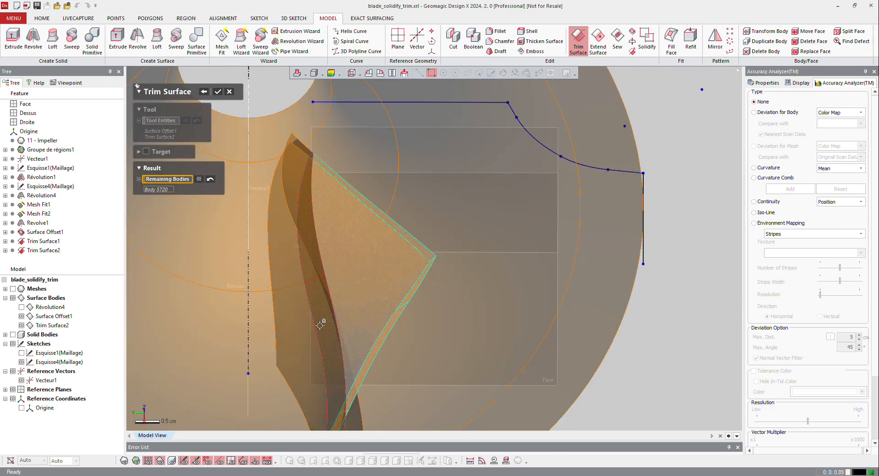
pyautogui.click(218, 92)
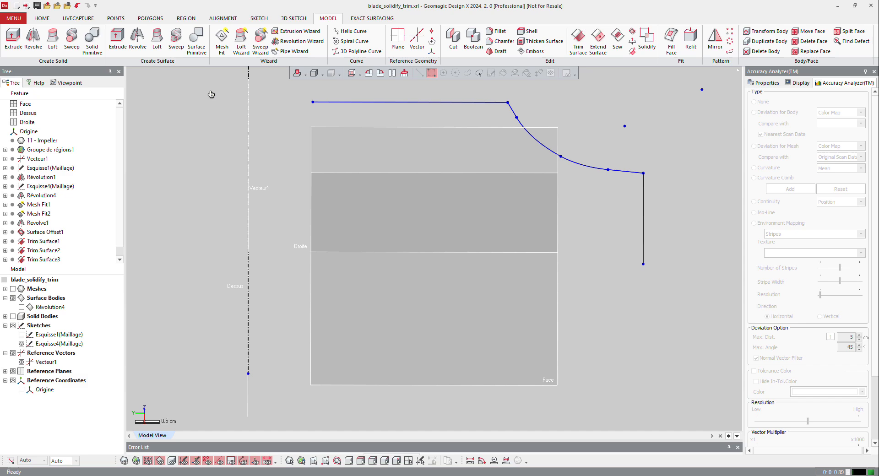
pyautogui.moveTo(206, 176)
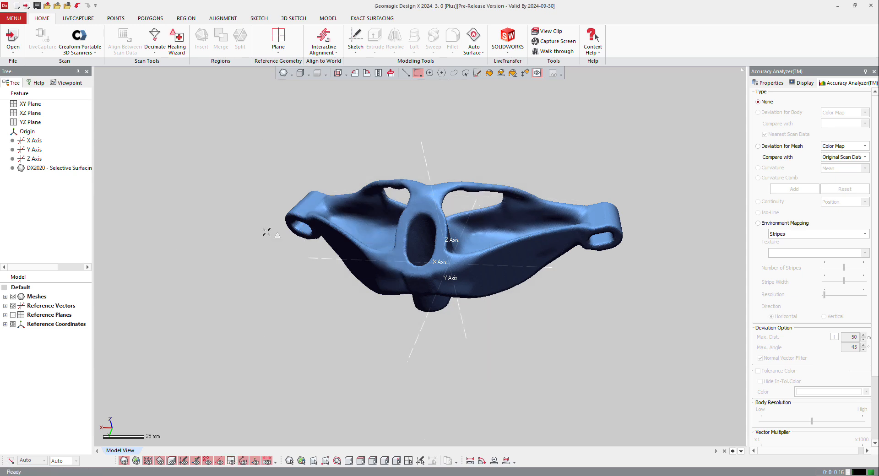
pyautogui.moveTo(154, 387)
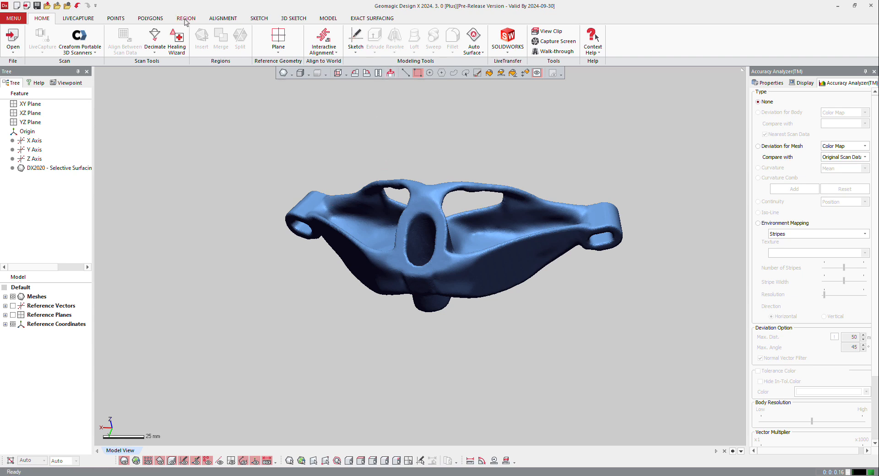
# Step: Paint a strip of the bracket mesh as a region to create Region Group1
pyautogui.click(186, 18)
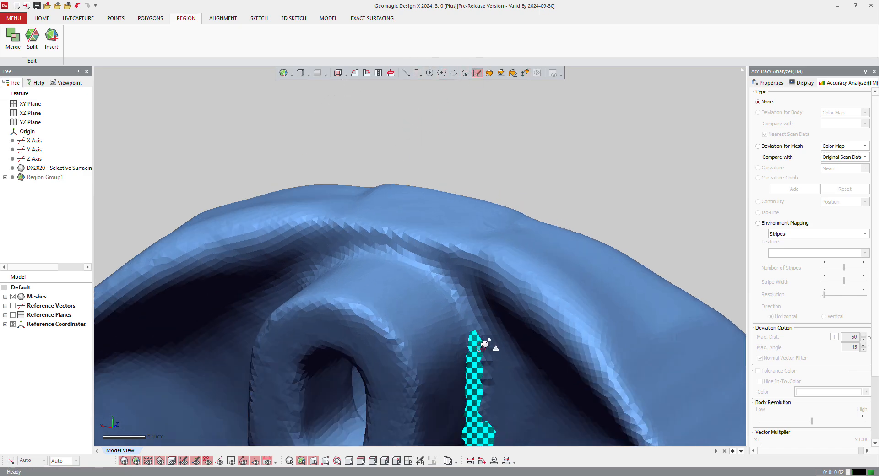
pyautogui.moveTo(483, 345); pyautogui.dragTo(357, 251)
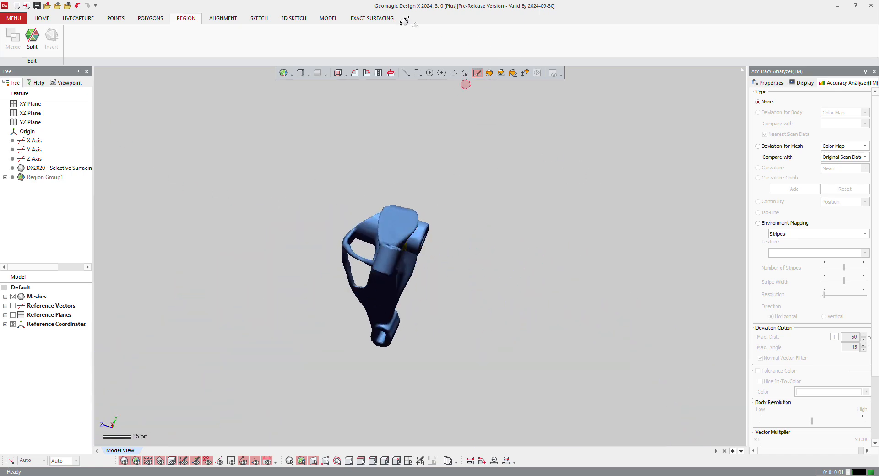
# Step: Start Auto Surface with selective surfacing by mesh selection and enlarge the poly-face selection around the hole
pyautogui.click(371, 18)
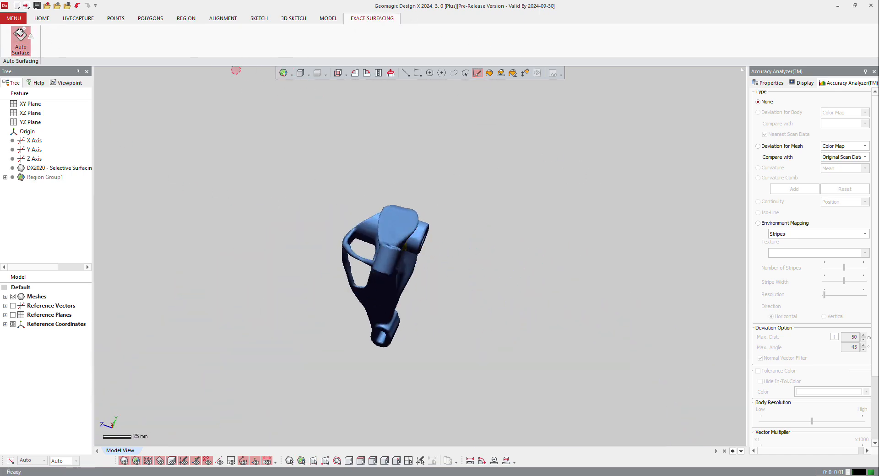
pyautogui.click(20, 37)
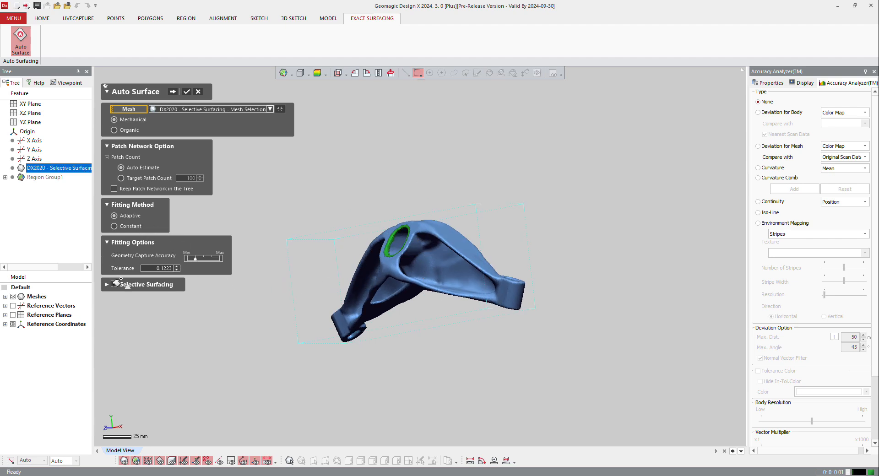
pyautogui.click(113, 284)
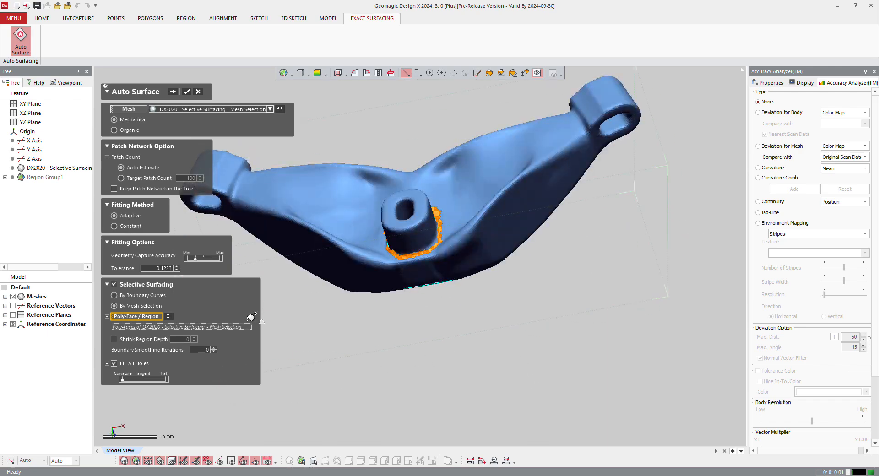
pyautogui.moveTo(157, 339)
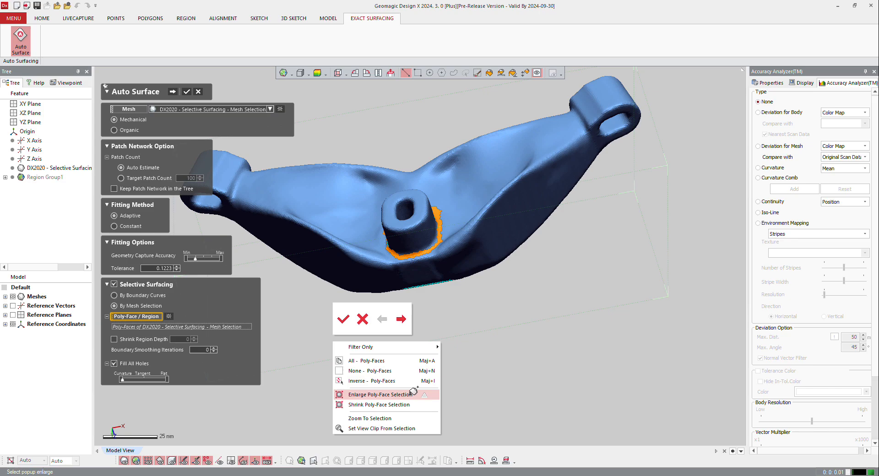
pyautogui.click(382, 394)
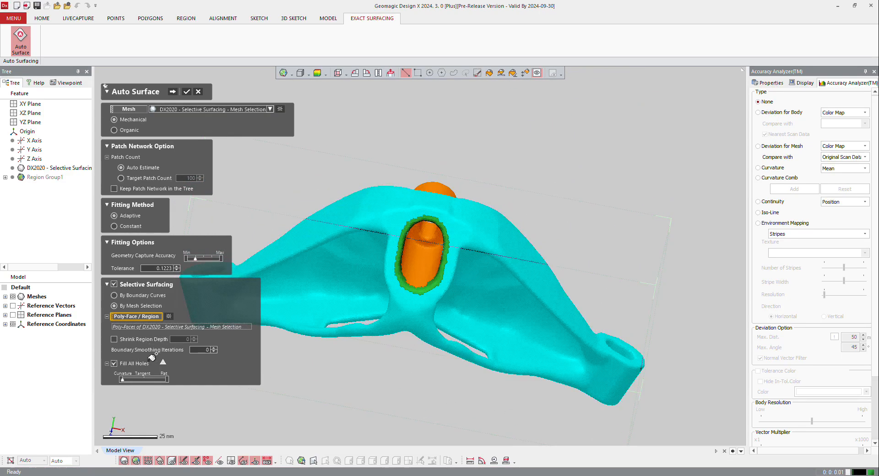
# Step: Build the hole-filled mesh and patch network, finishing the solid body Auto Surface1
pyautogui.click(187, 91)
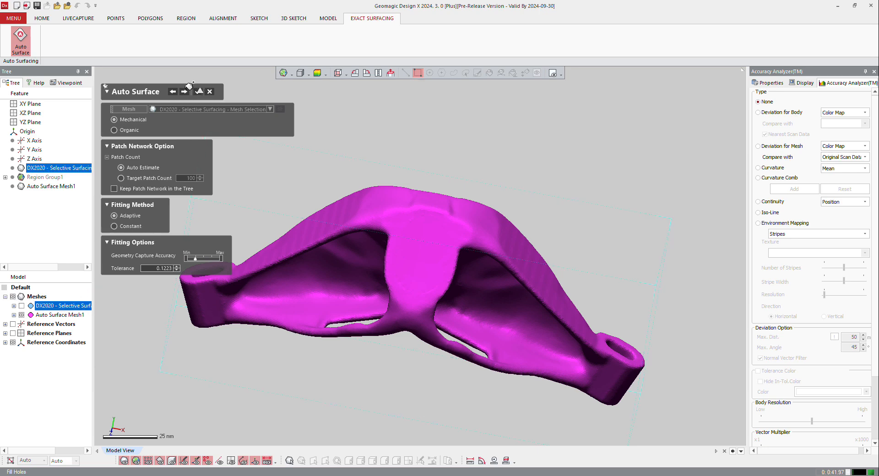
pyautogui.click(199, 92)
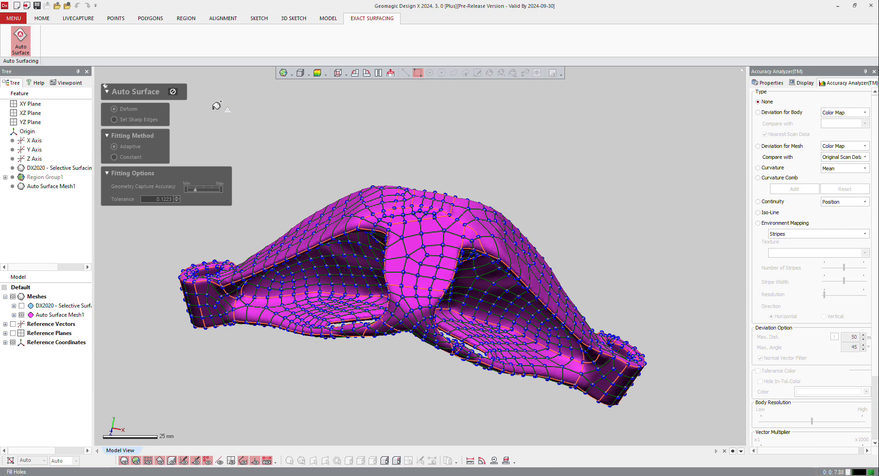
pyautogui.click(173, 92)
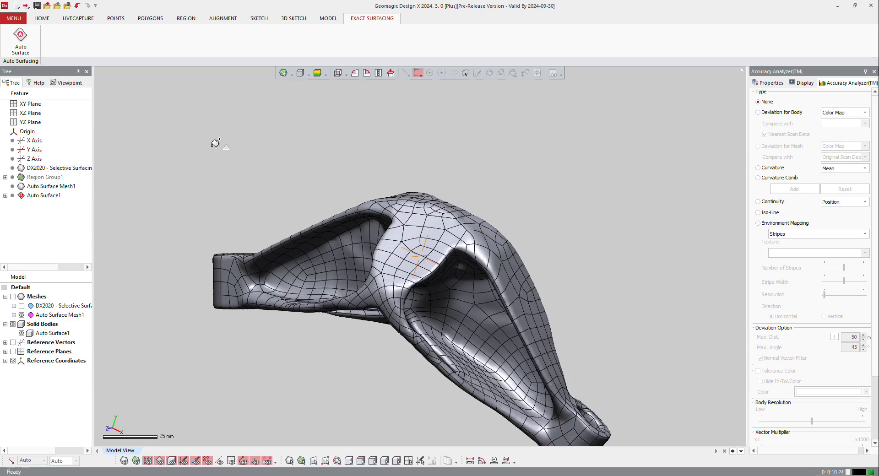
# Step: Face the bracket front and show only Auto Surface Mesh1, hiding the scan and solid
pyautogui.moveTo(216, 143); pyautogui.dragTo(437, 56)
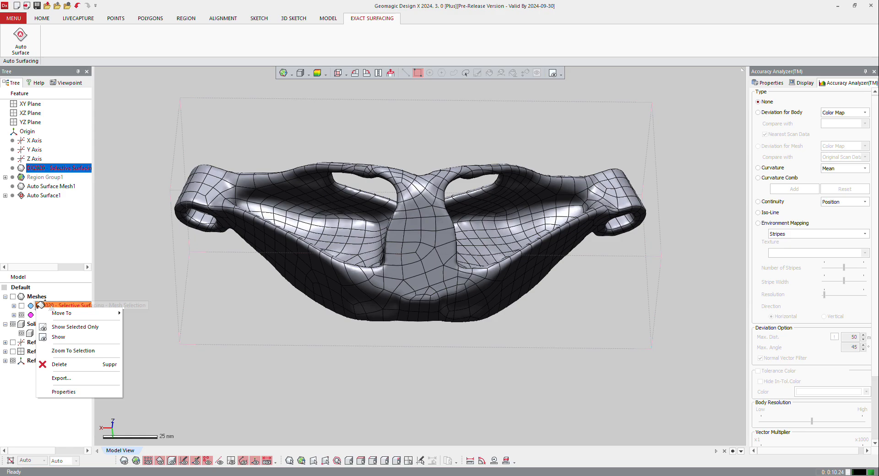
pyautogui.moveTo(75, 326)
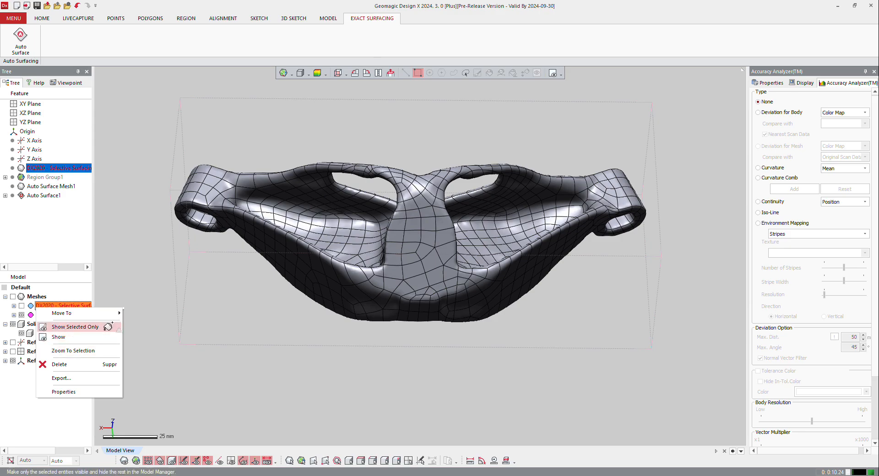
pyautogui.click(74, 326)
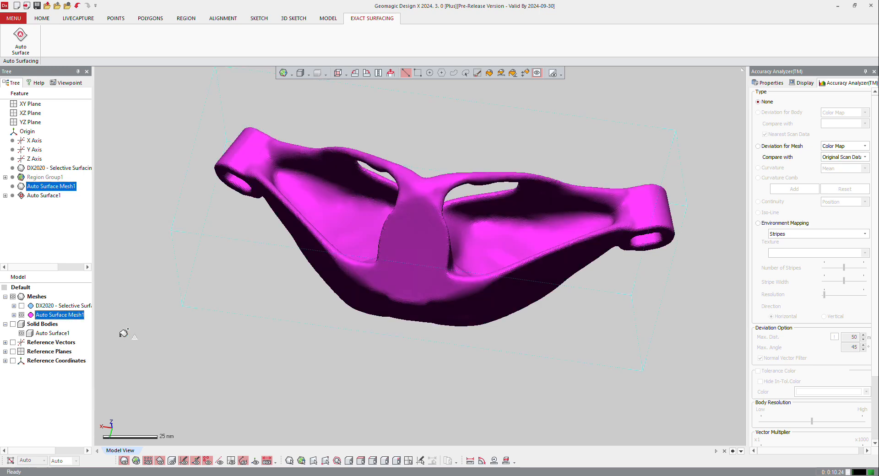
pyautogui.moveTo(352, 288)
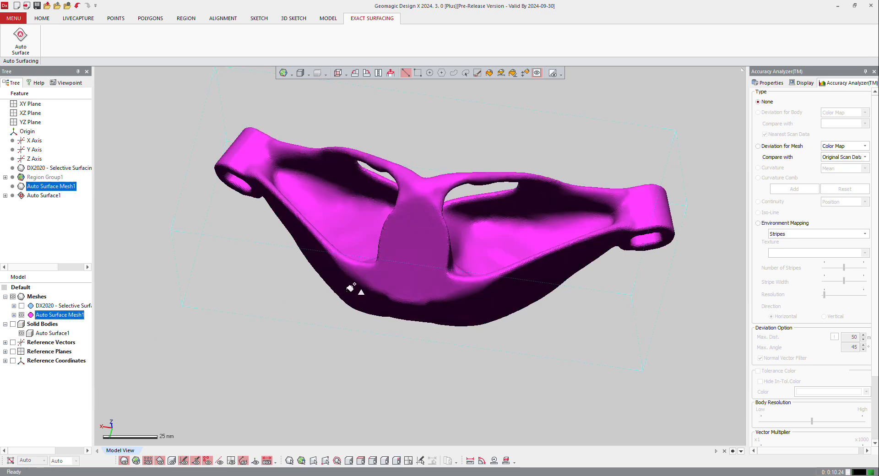